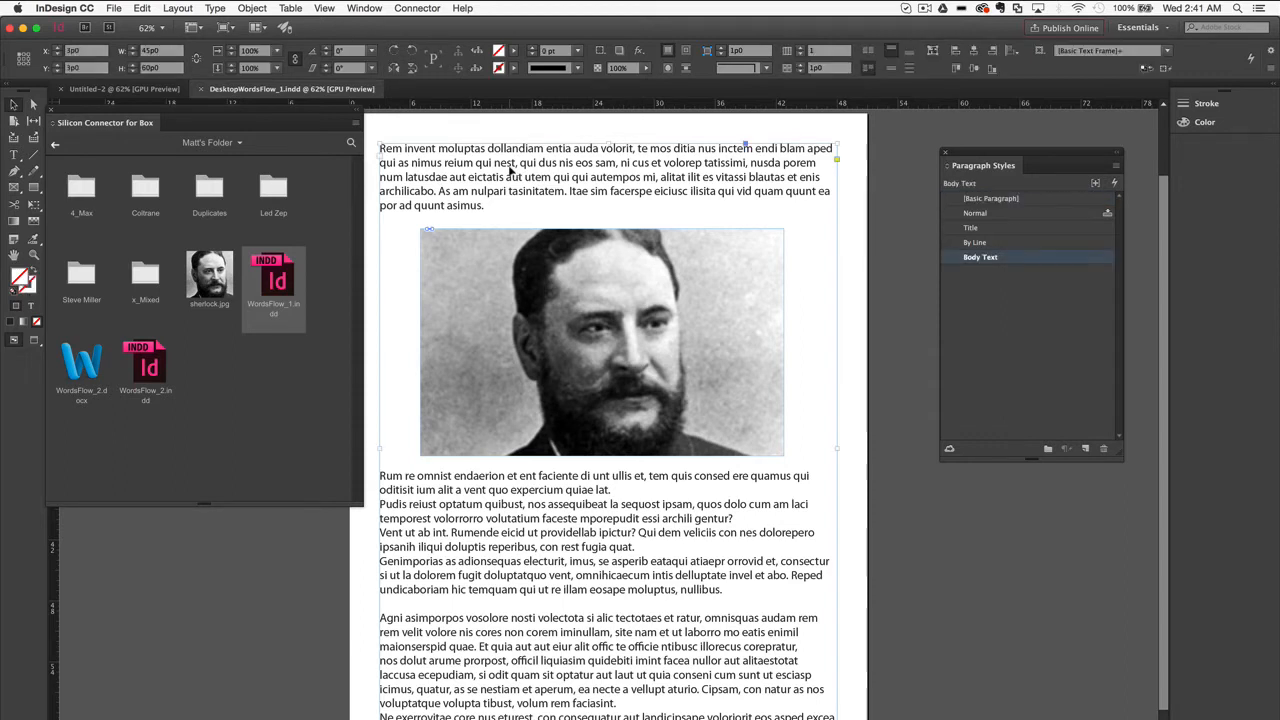
- Place the Sherlock article, add 'by' before Mr. Watson and correct the title to 'Thief'
click(144, 364)
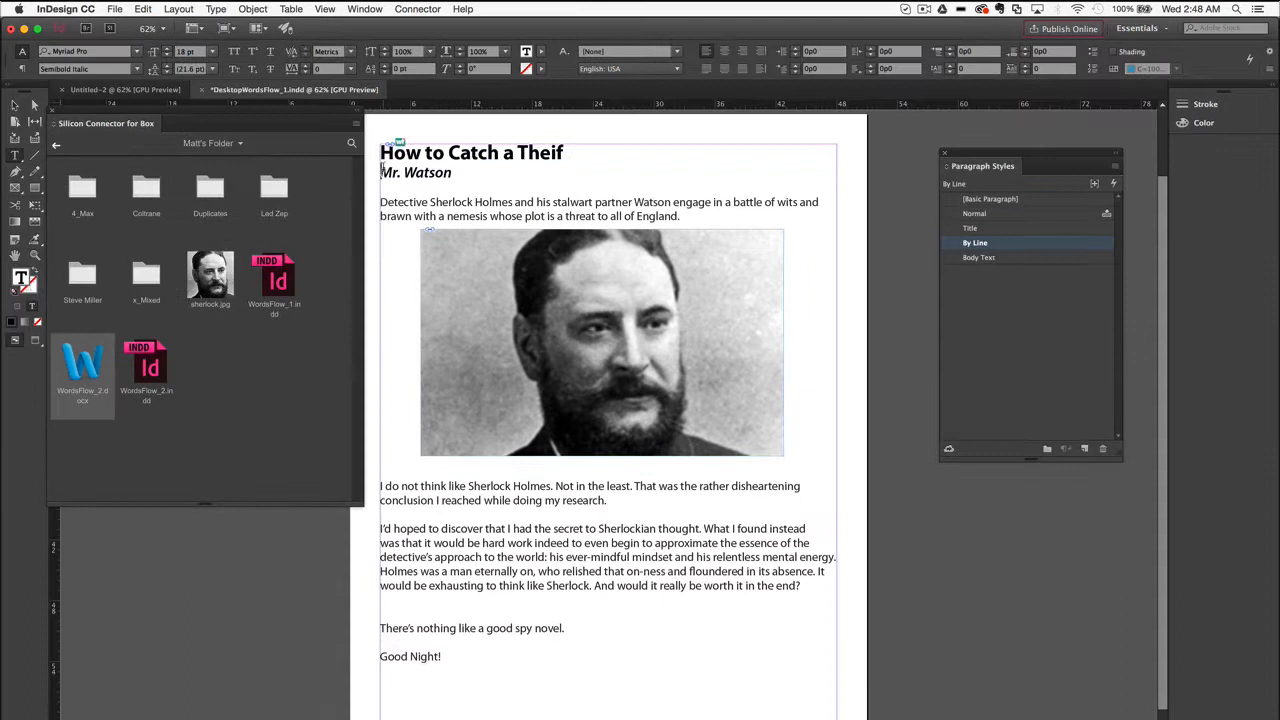
text(by)
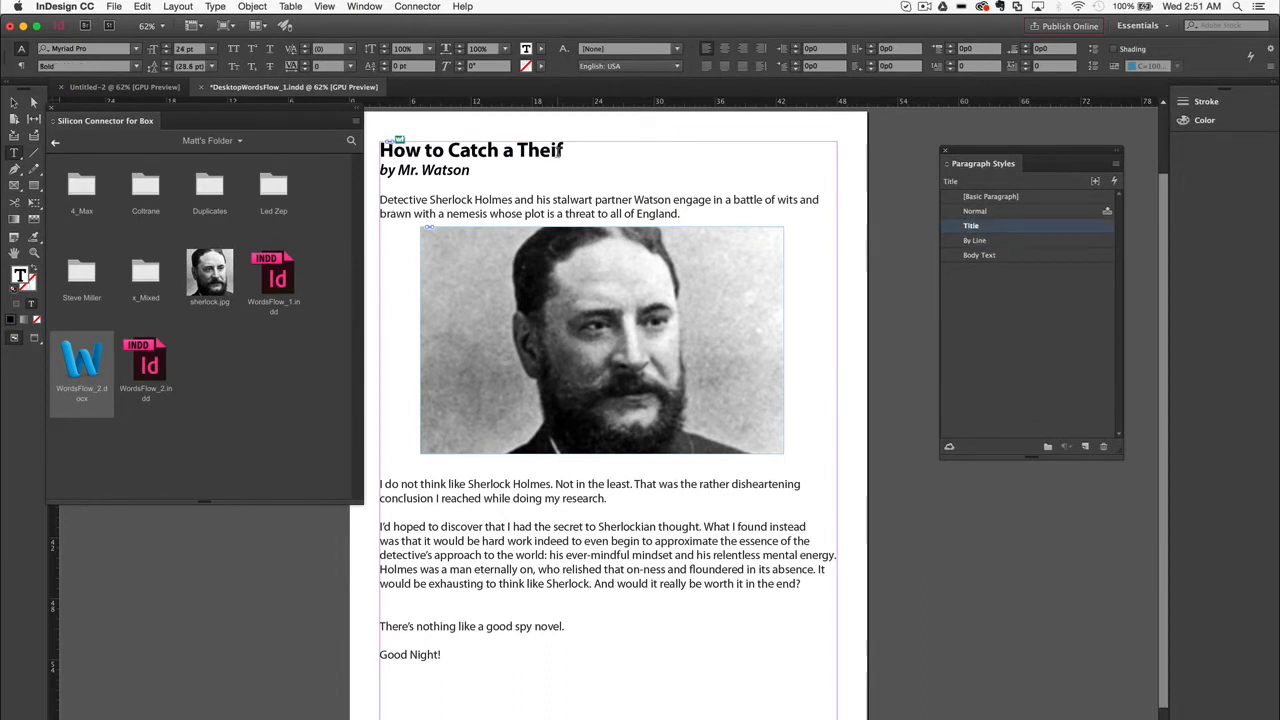
text(Thief)
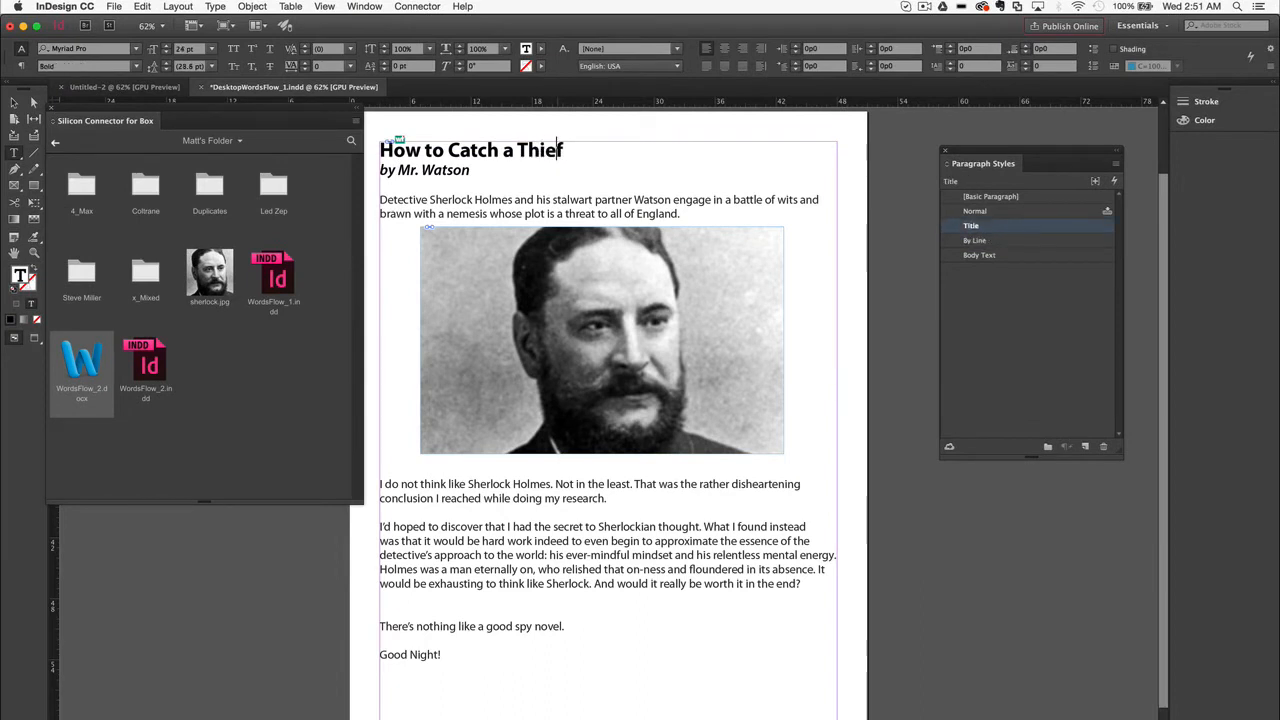